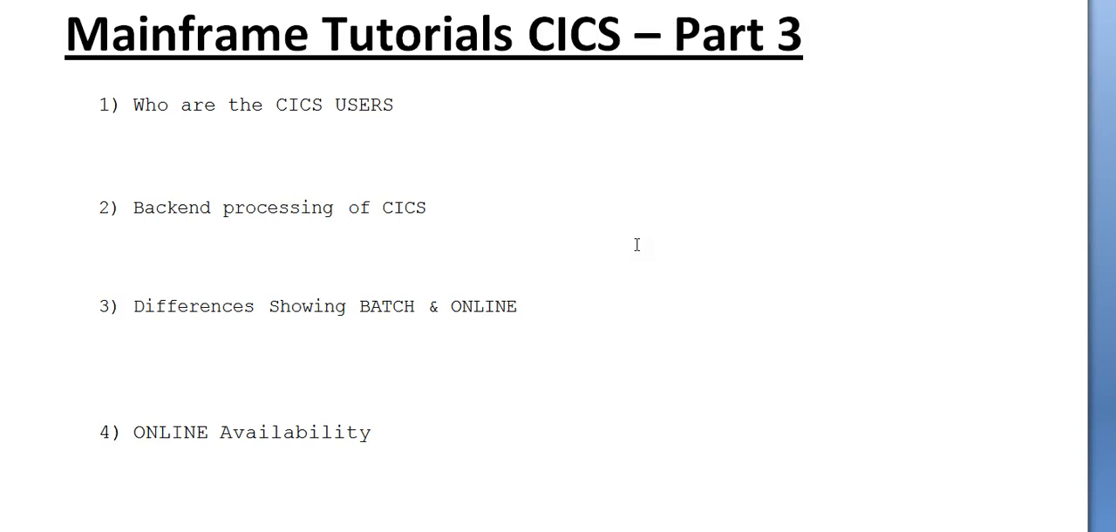
pyautogui.moveTo(613, 347)
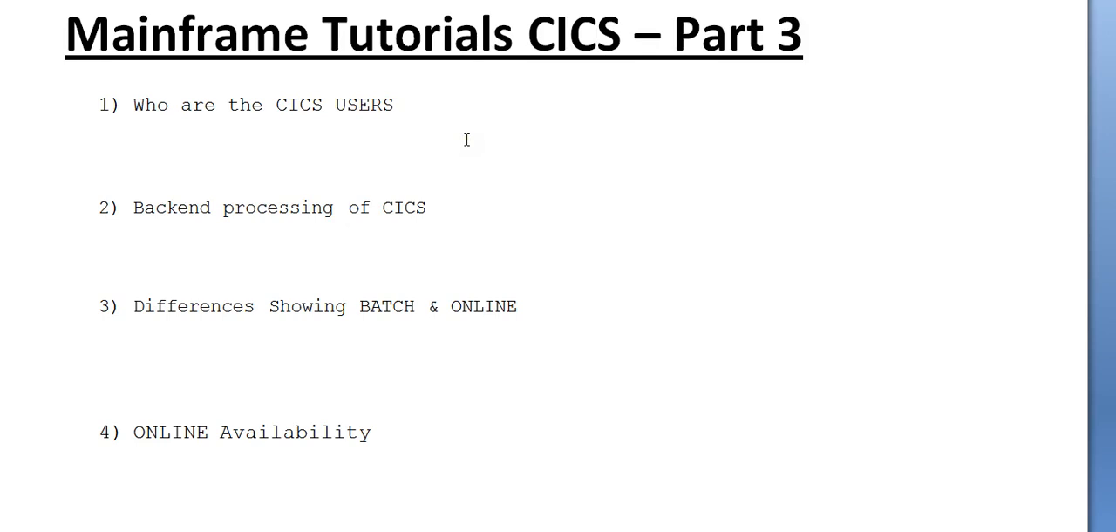
# Scroll through the agenda list to the CICS users section, back up to the title, then down again
pyautogui.scroll(-3)
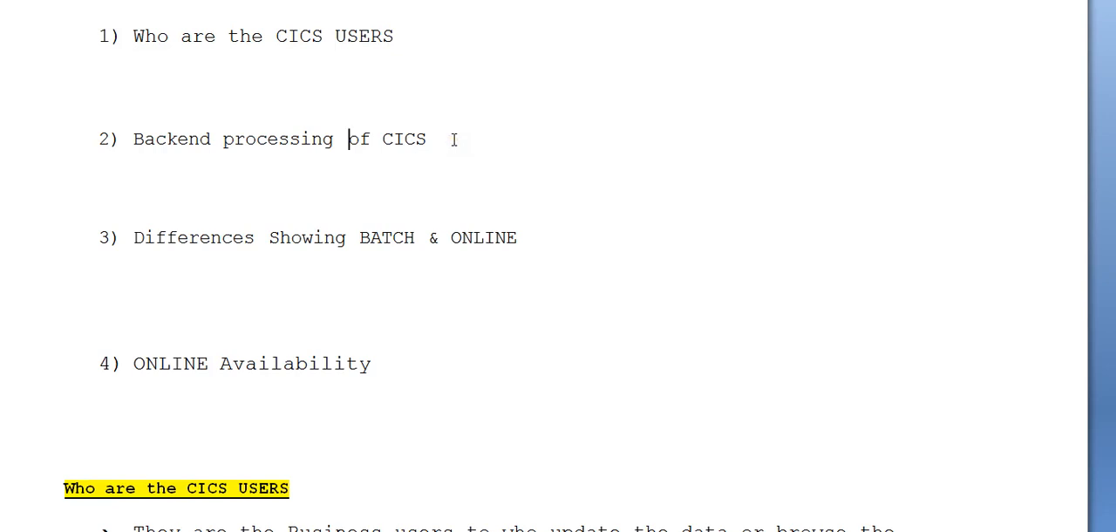
pyautogui.moveTo(457, 108)
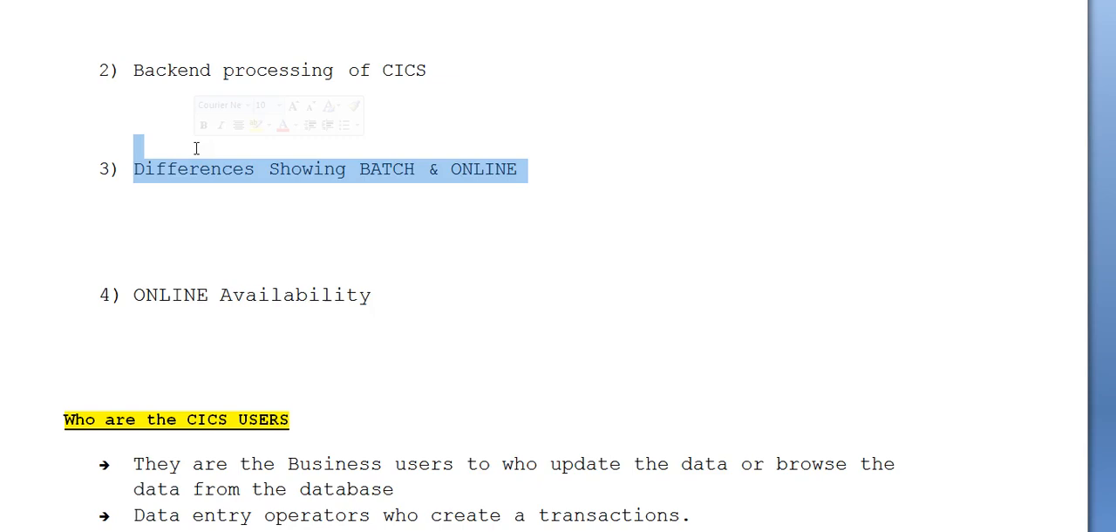
pyautogui.moveTo(434, 180)
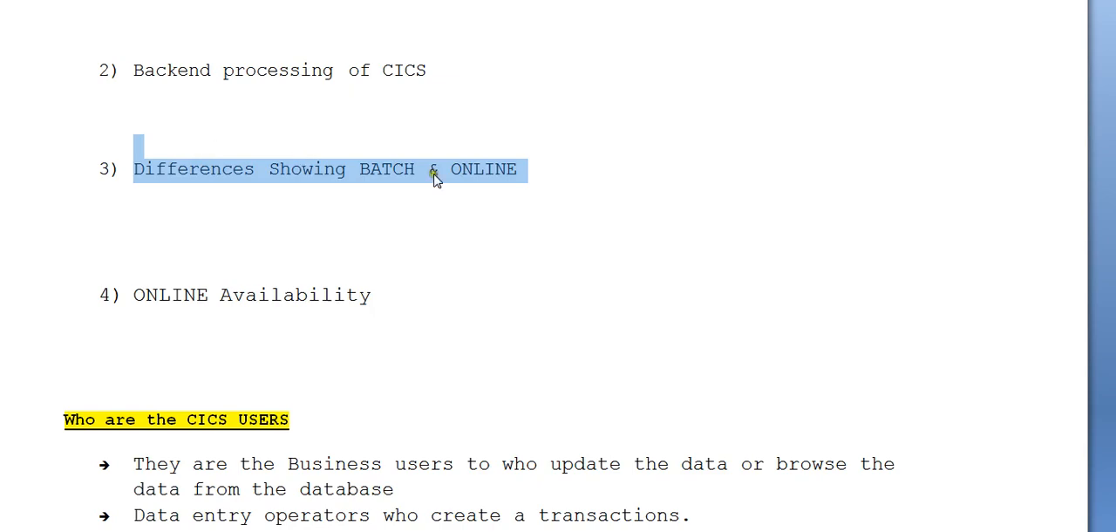
pyautogui.scroll(-3)
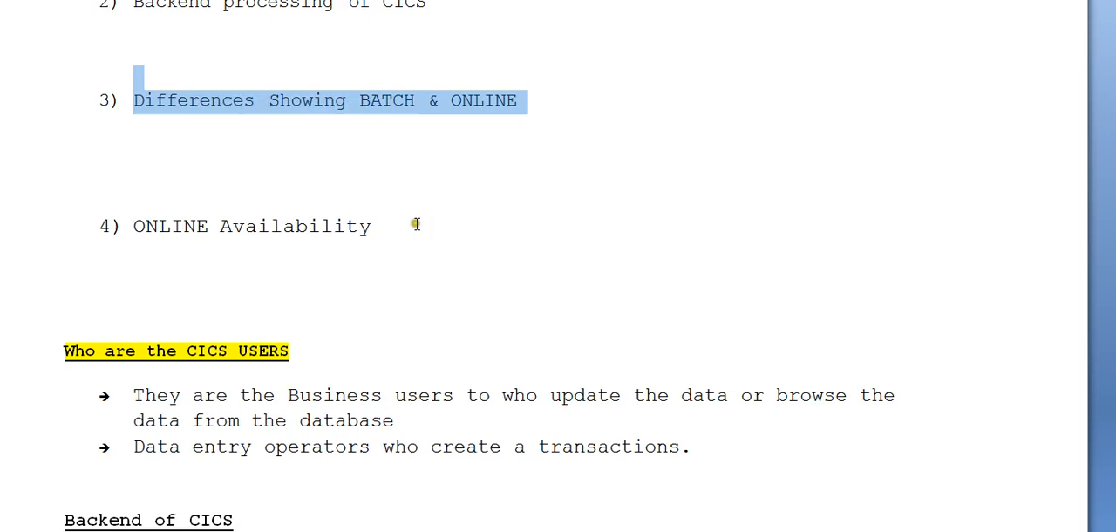
pyautogui.moveTo(418, 223)
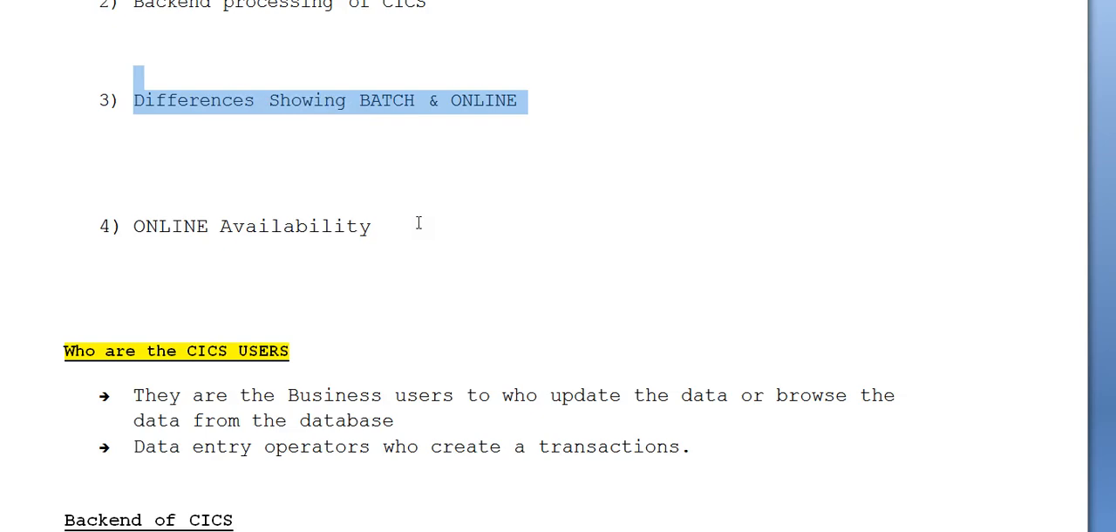
pyautogui.scroll(3)
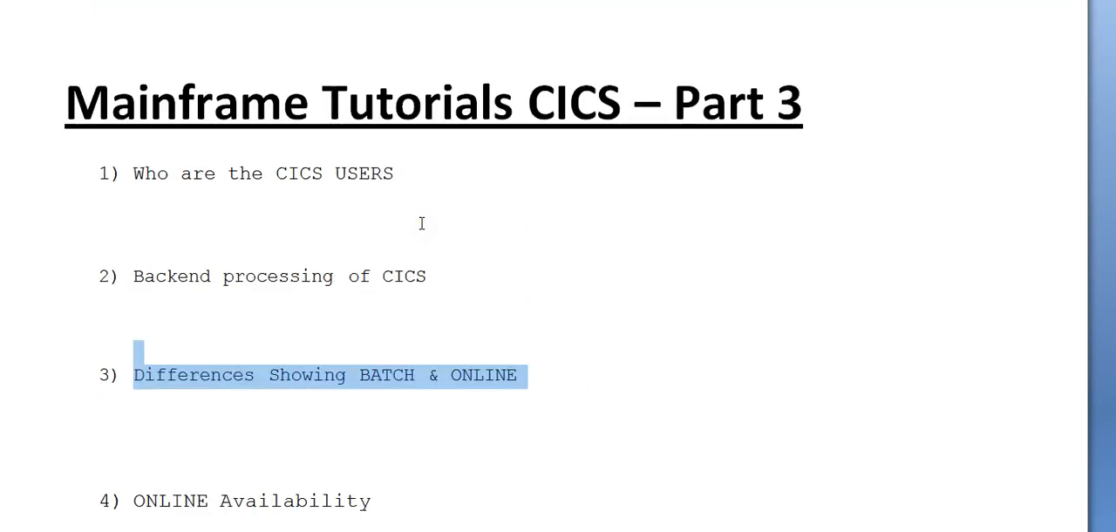
pyautogui.scroll(3)
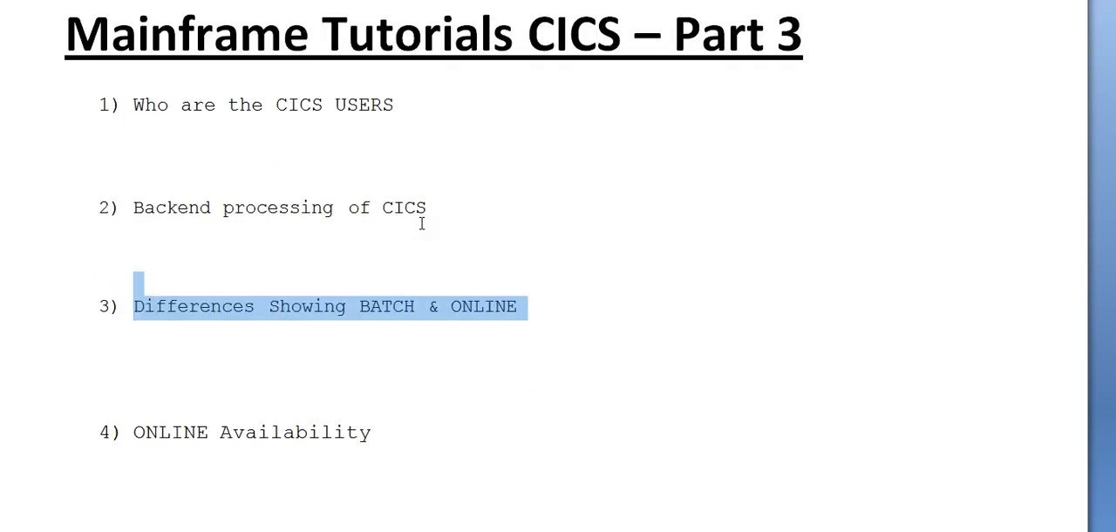
pyautogui.scroll(-3)
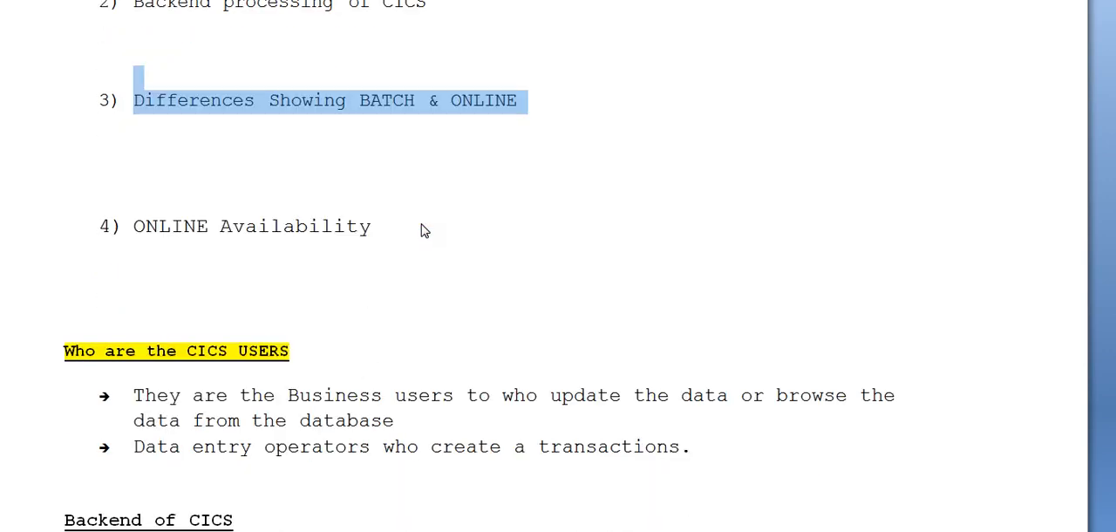
# Scroll to the first users bullet and place the cursor after 'database' to add a full stop
pyautogui.scroll(-3)
pyautogui.write('.')
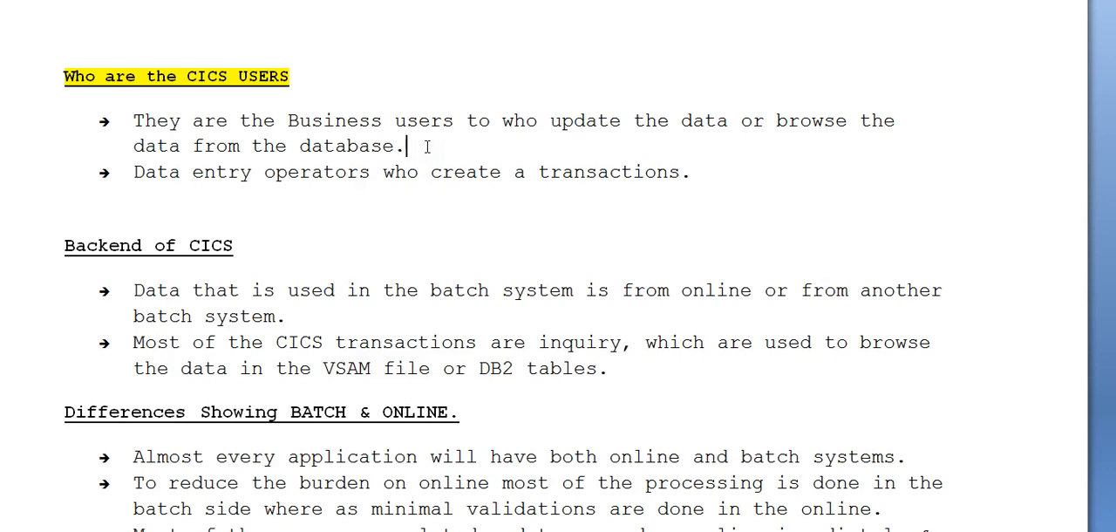
pyautogui.moveTo(405, 146)
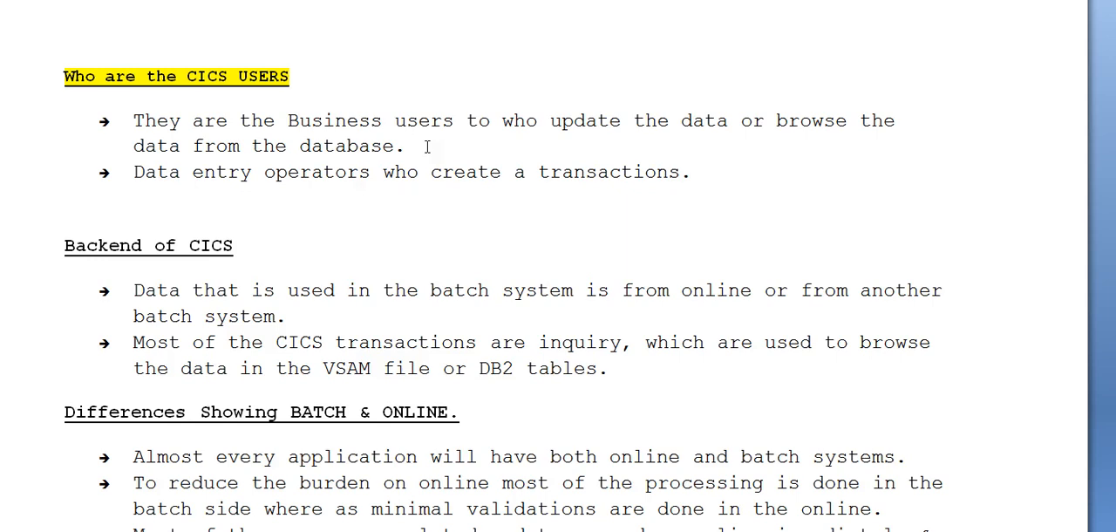
pyautogui.click(404, 145)
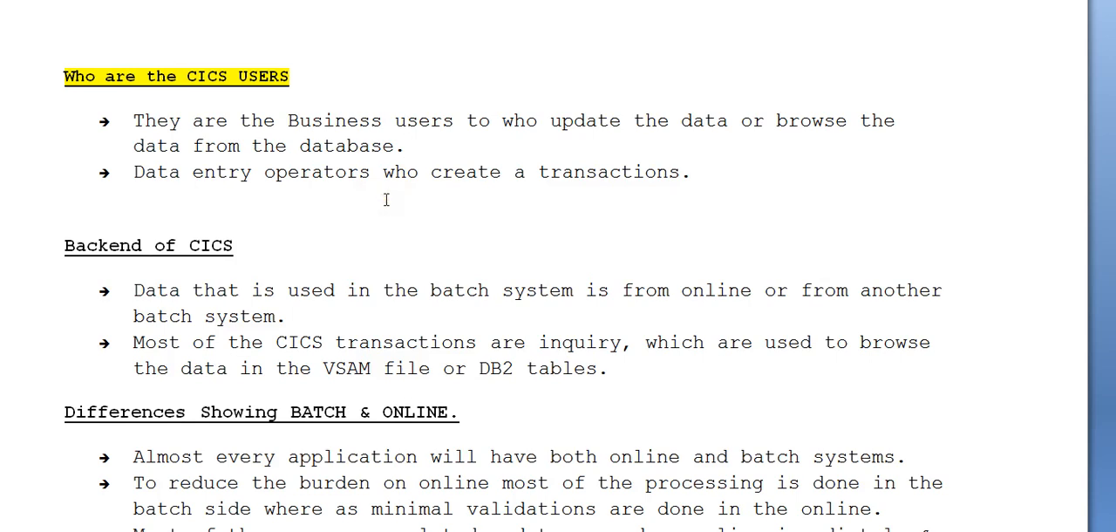
pyautogui.click(403, 146)
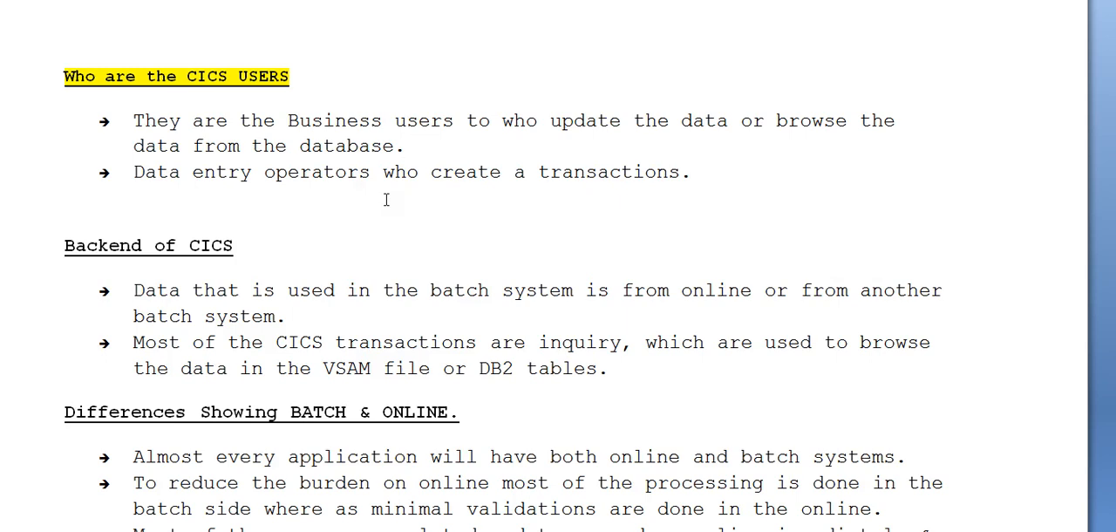
pyautogui.click(403, 145)
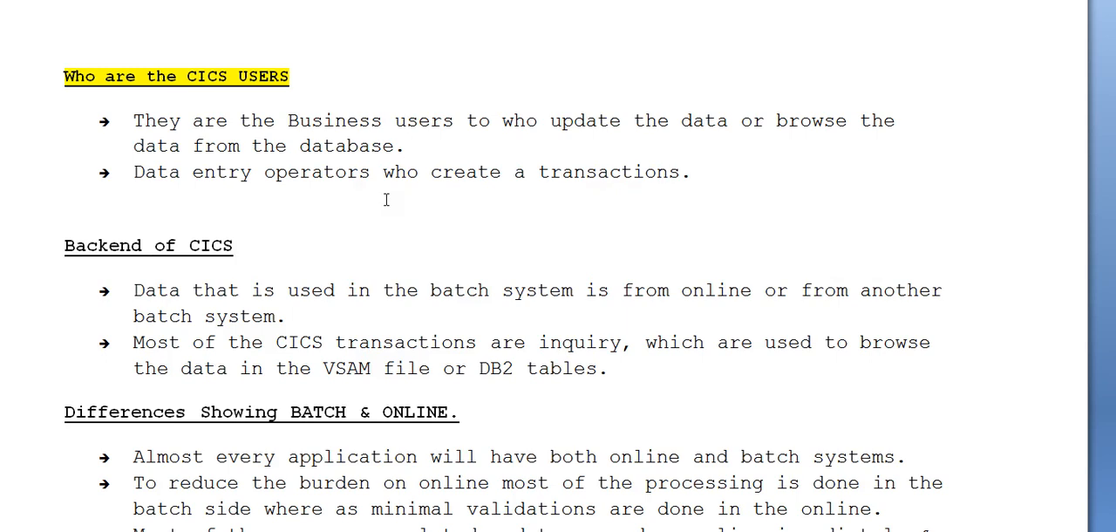
pyautogui.click(403, 146)
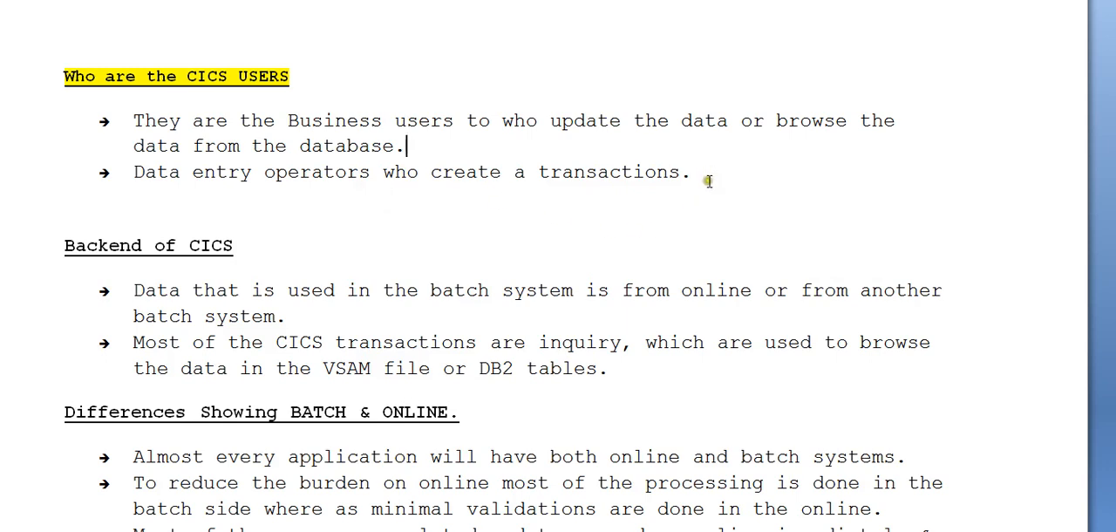
pyautogui.click(693, 171)
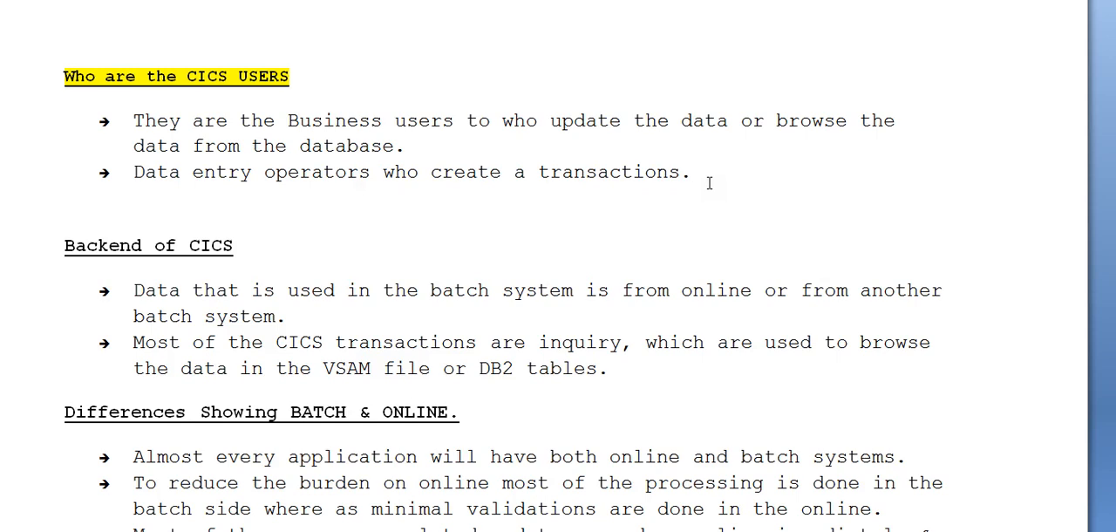
pyautogui.moveTo(633, 107)
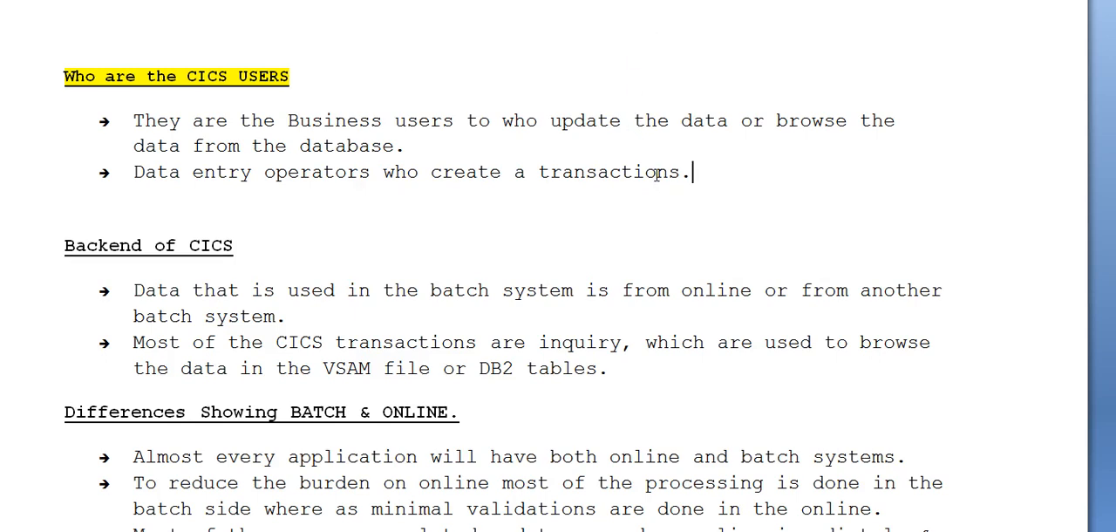
pyautogui.moveTo(288, 155)
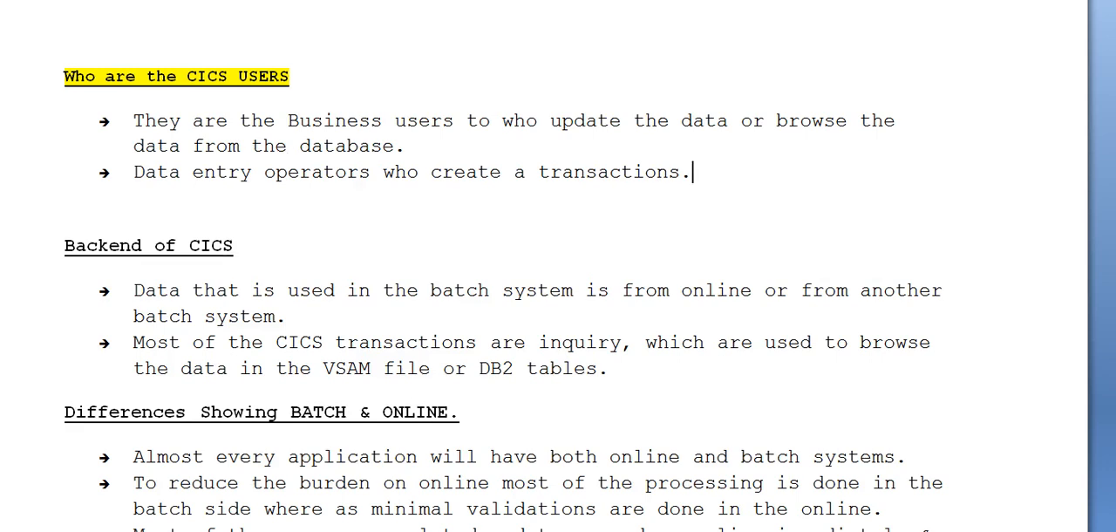
pyautogui.scroll(-3)
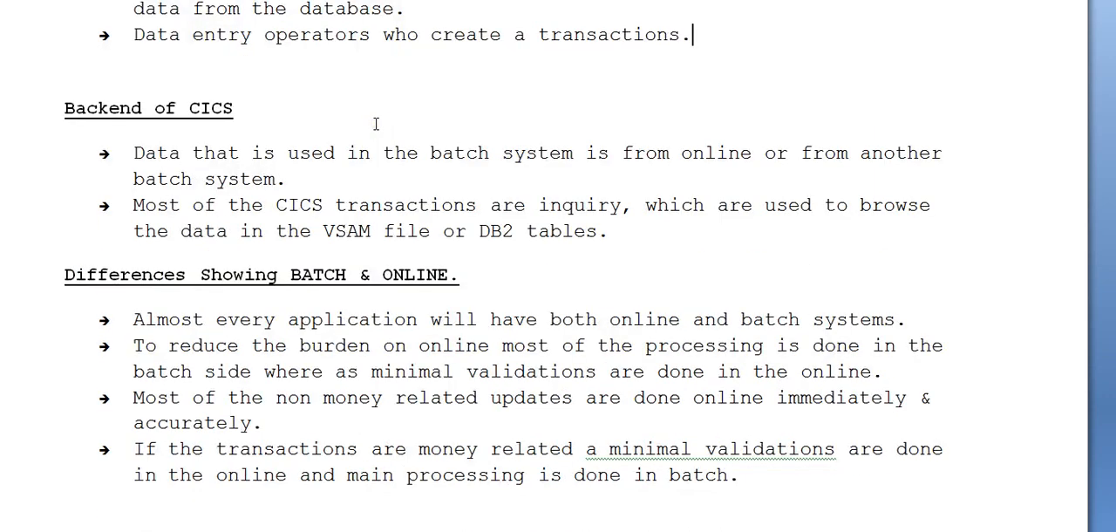
pyautogui.moveTo(349, 167)
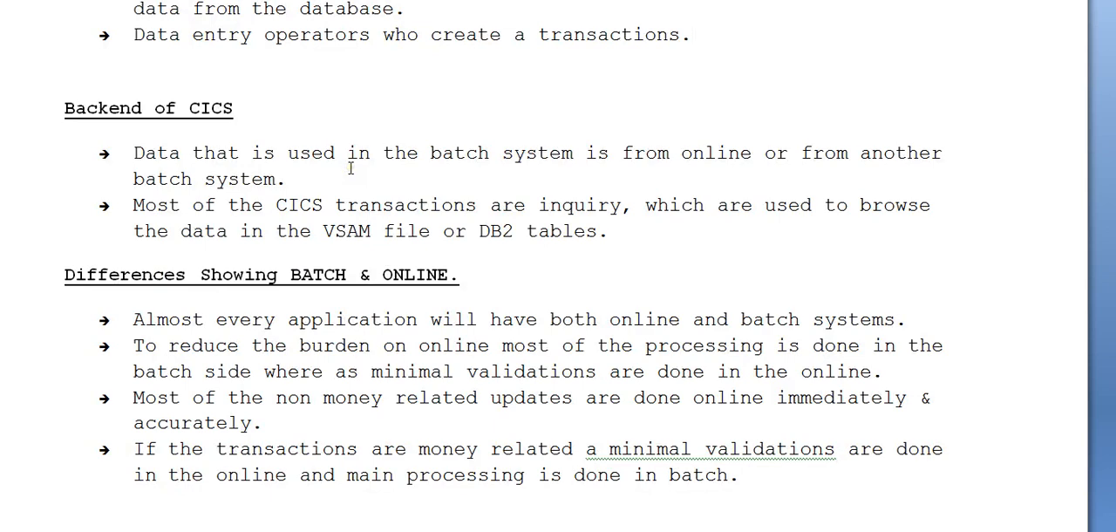
pyautogui.click(689, 34)
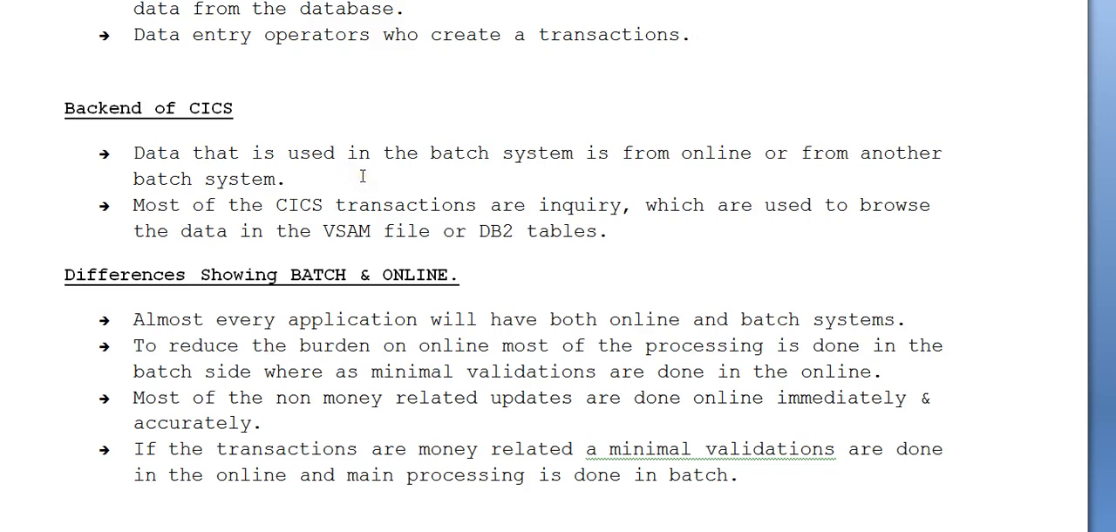
pyautogui.click(691, 34)
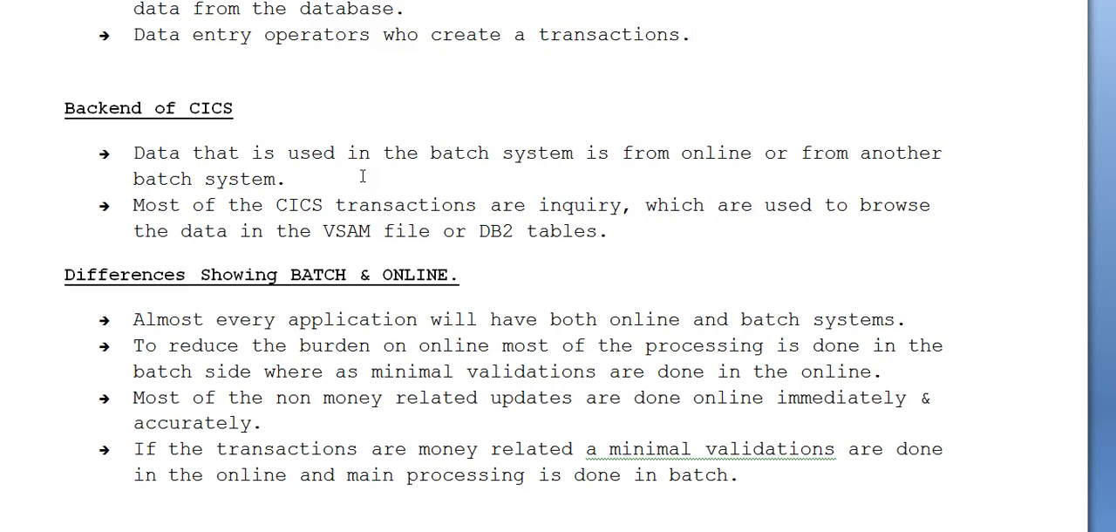
pyautogui.click(691, 34)
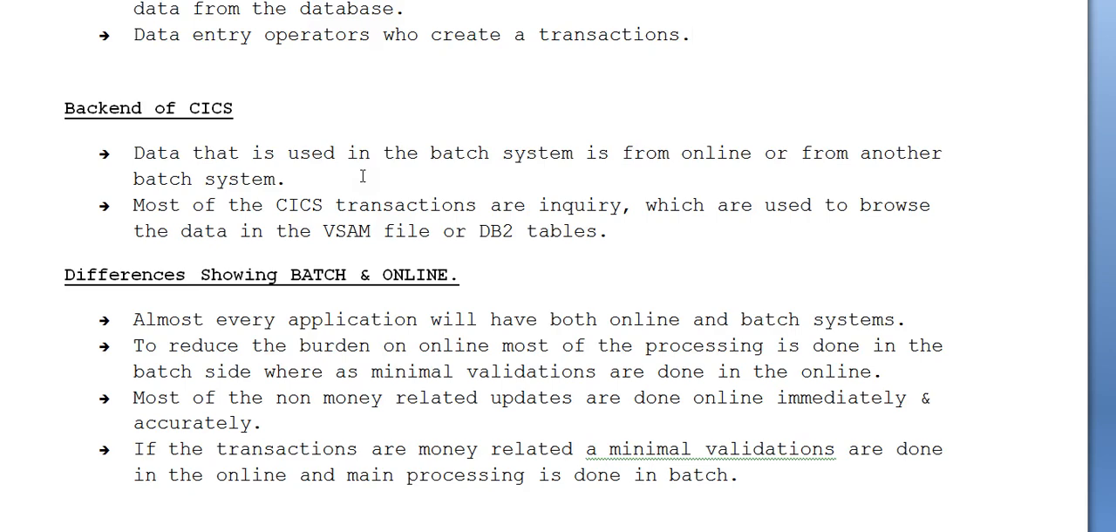
pyautogui.click(693, 34)
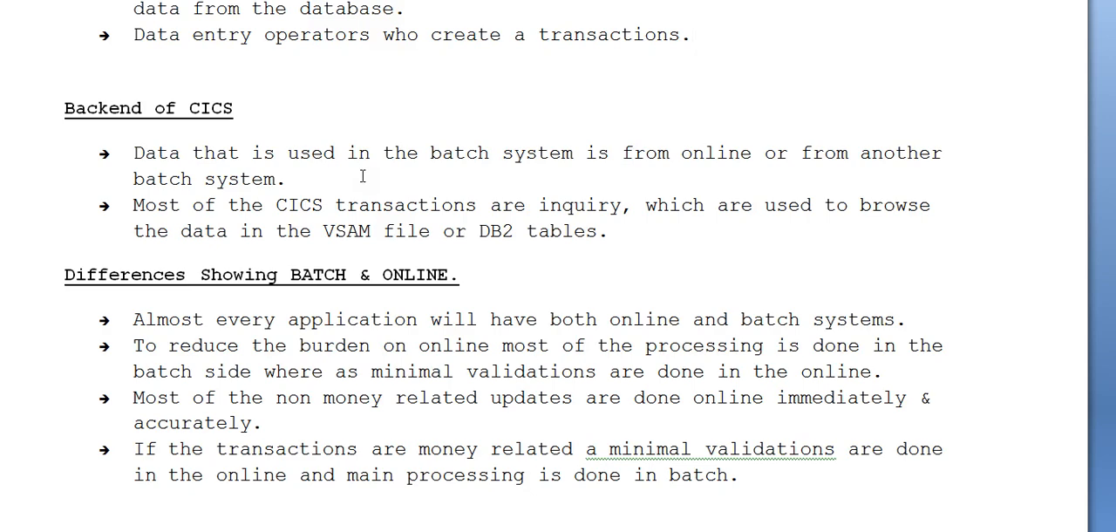
pyautogui.click(690, 34)
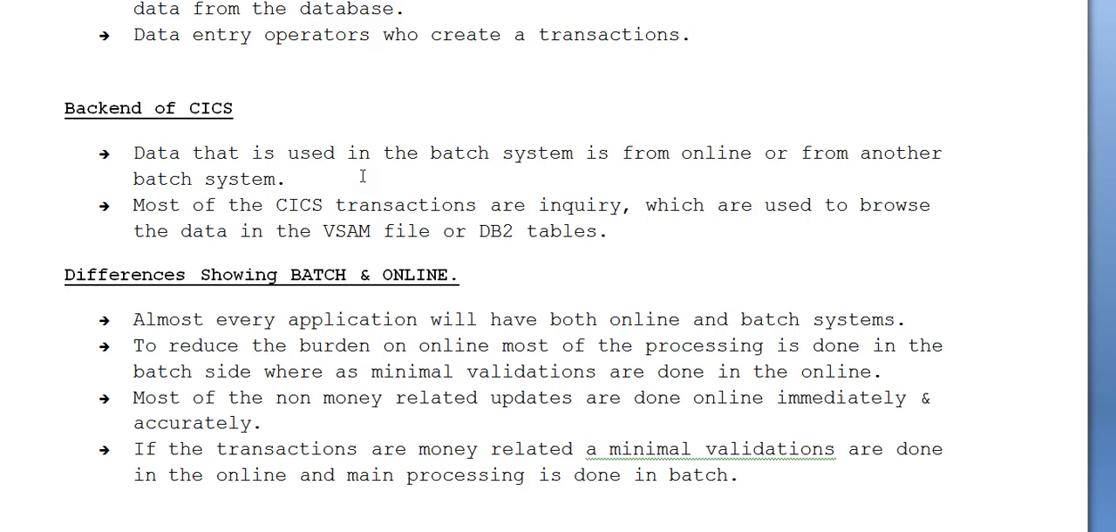
pyautogui.click(691, 34)
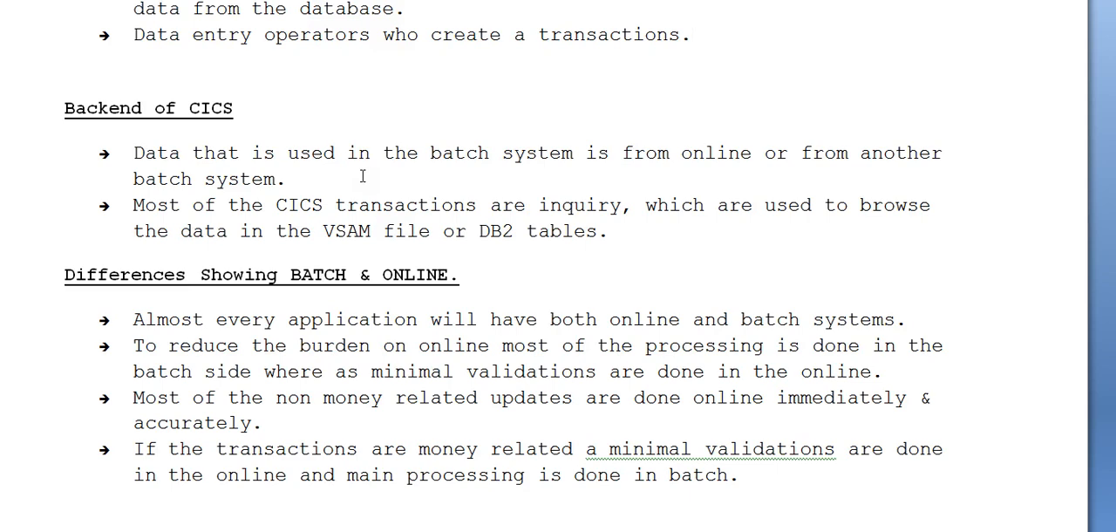
pyautogui.click(691, 34)
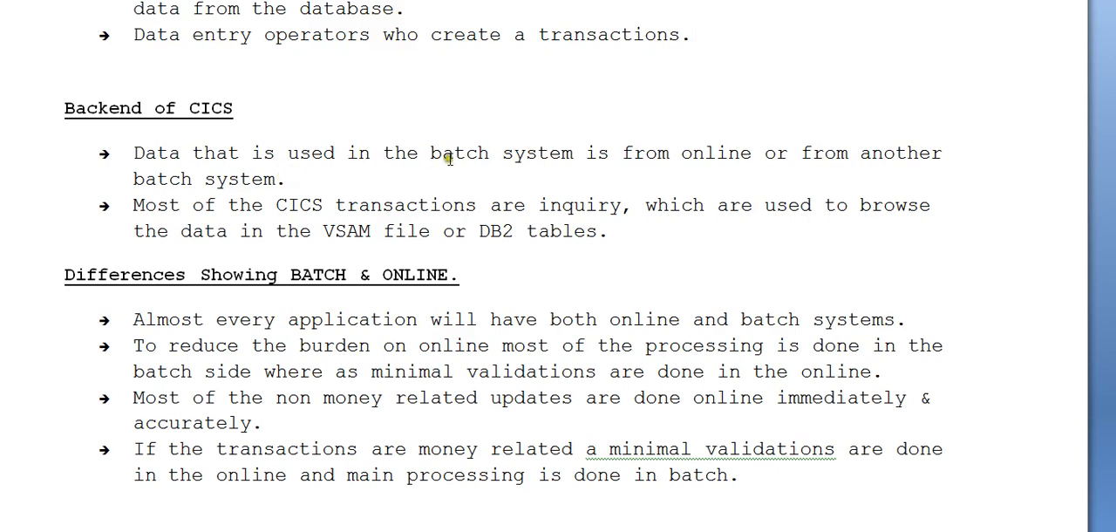
pyautogui.click(691, 33)
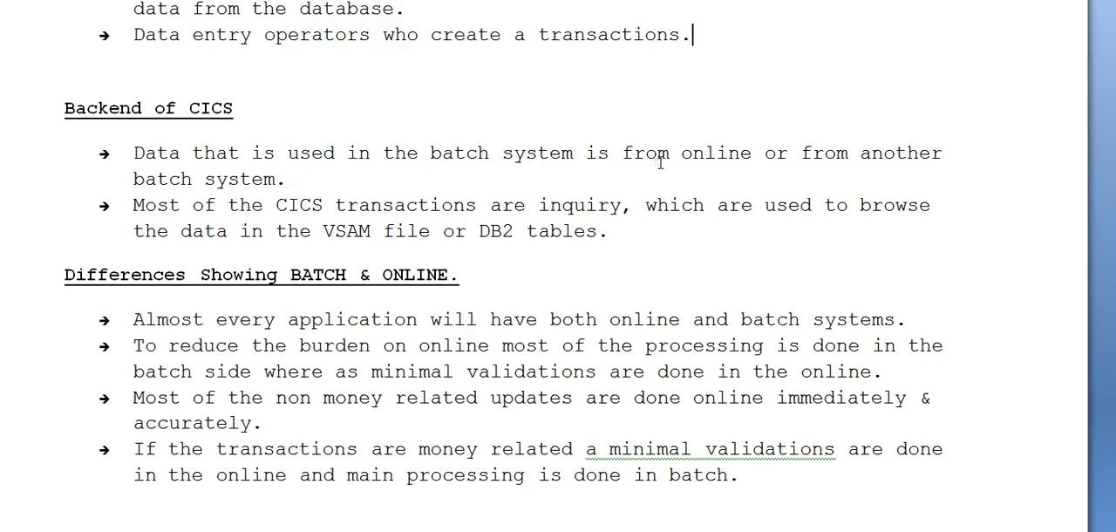
pyautogui.moveTo(449, 200)
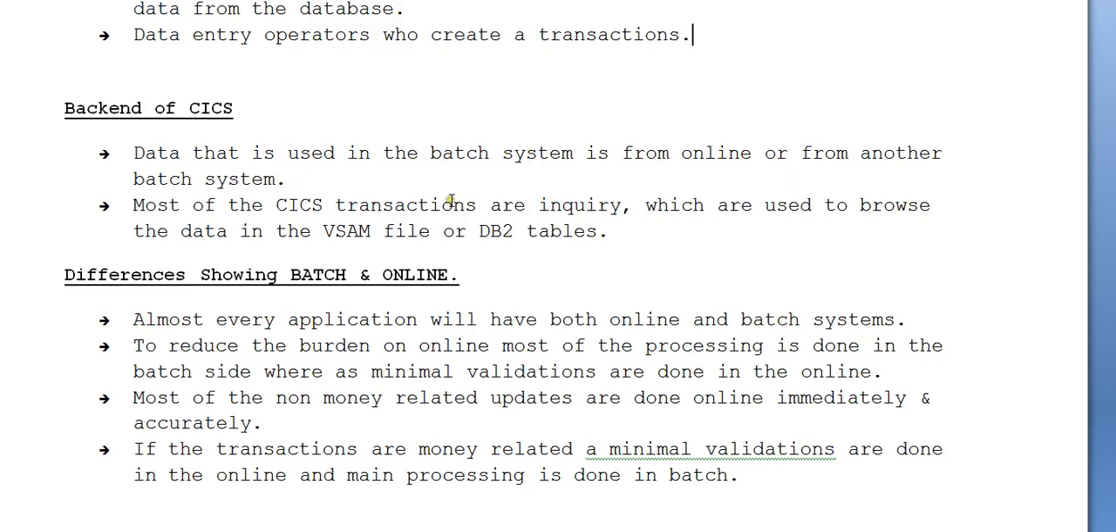
# Scroll down past the batch-versus-online differences until the ONLINE Availability heading shows
pyautogui.scroll(-3)
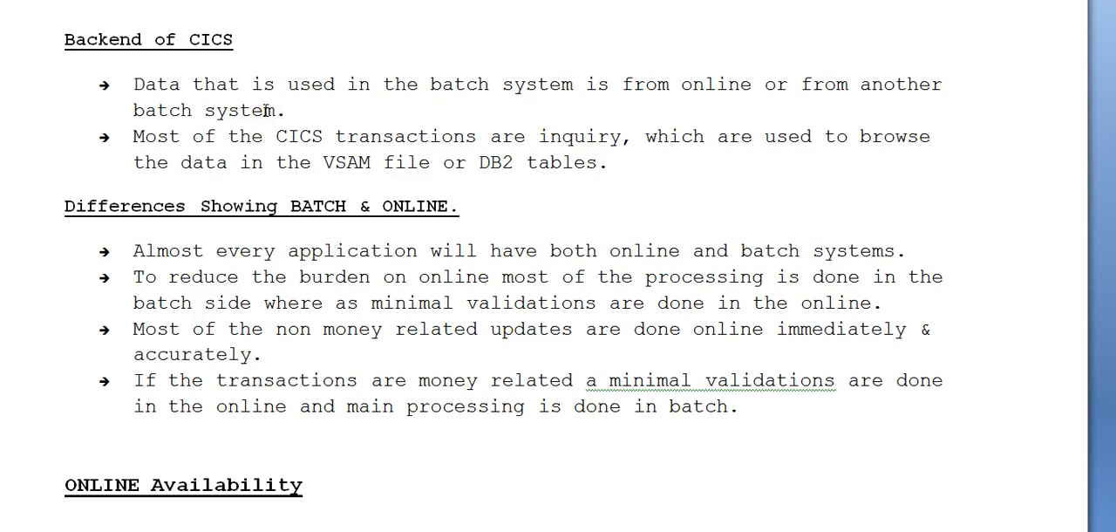
pyautogui.moveTo(225, 74)
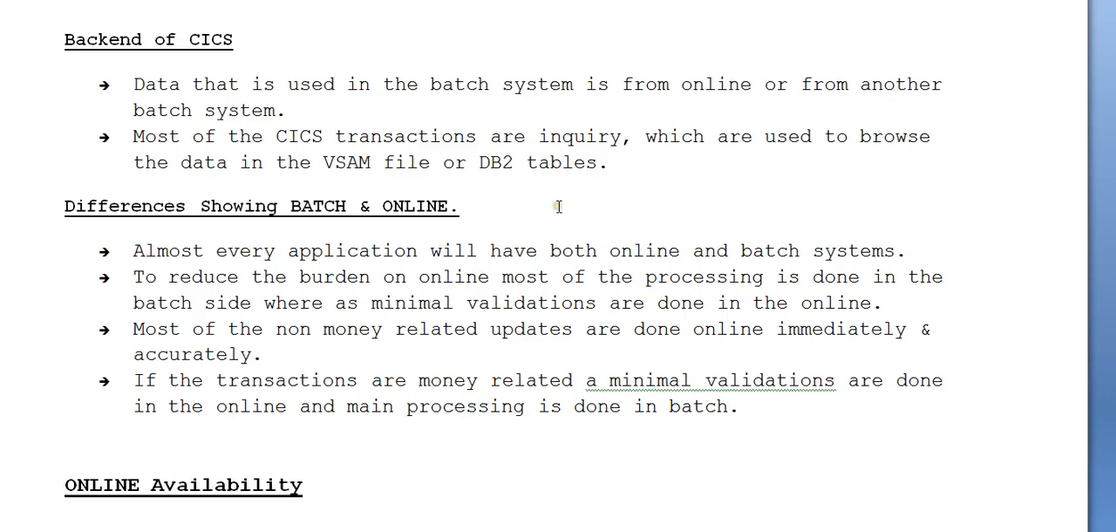
pyautogui.scroll(-3)
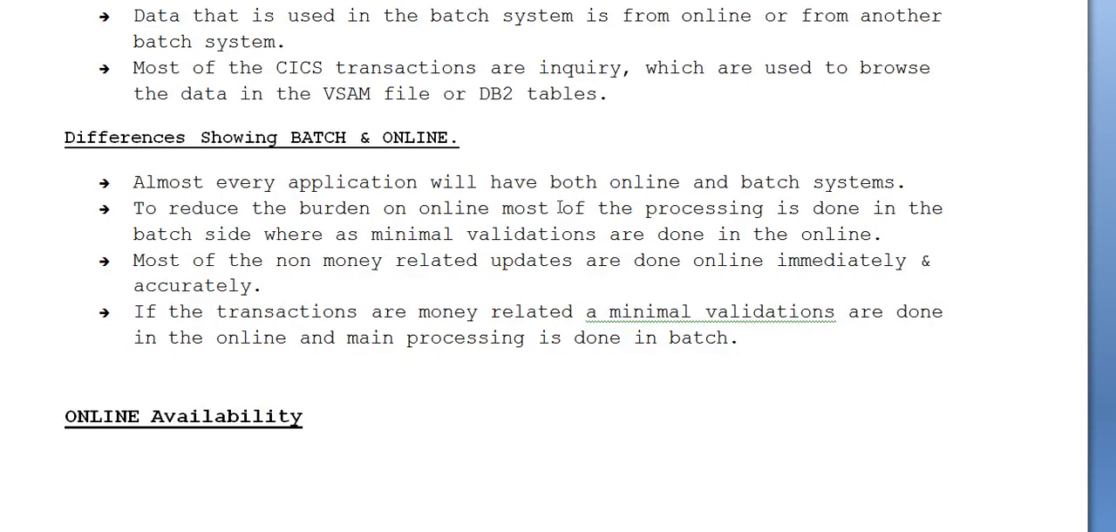
pyautogui.scroll(-3)
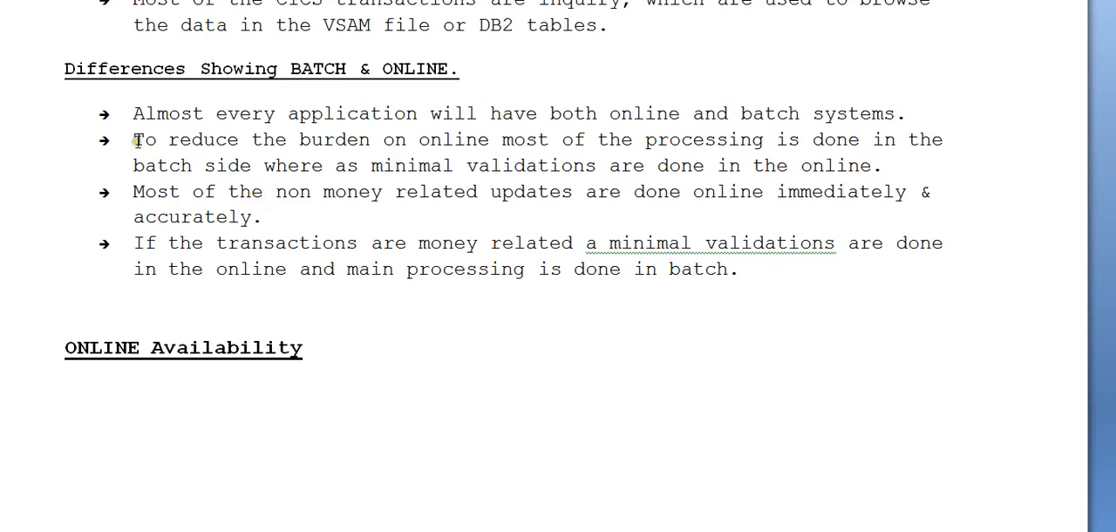
pyautogui.moveTo(133, 140); pyautogui.dragTo(375, 140)
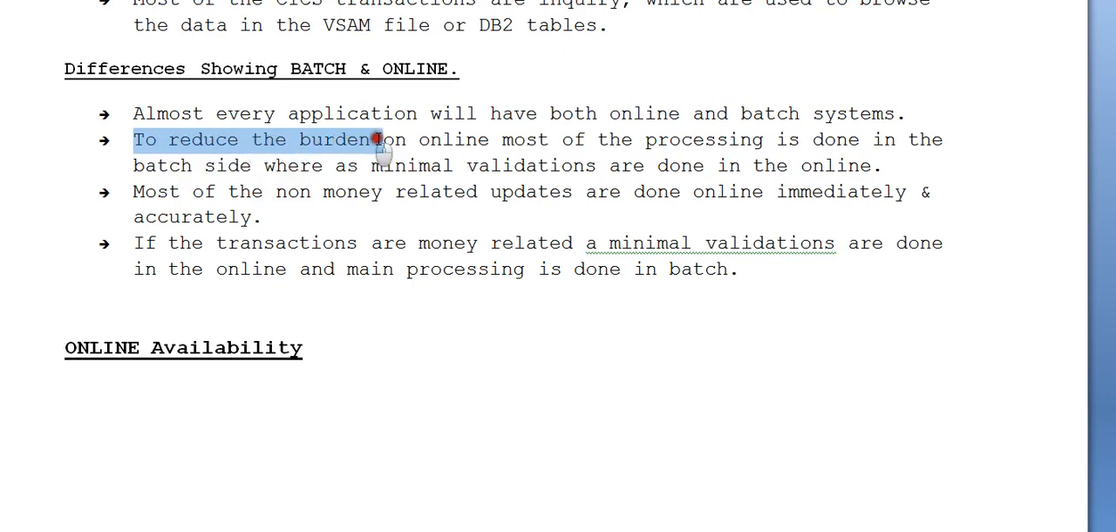
pyautogui.moveTo(375, 140); pyautogui.dragTo(737, 166)
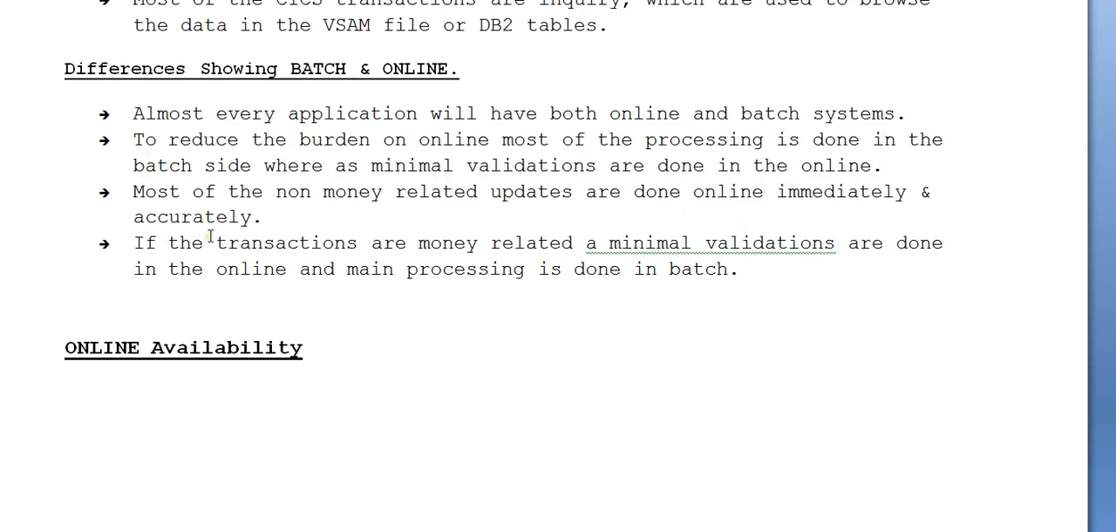
pyautogui.moveTo(216, 272)
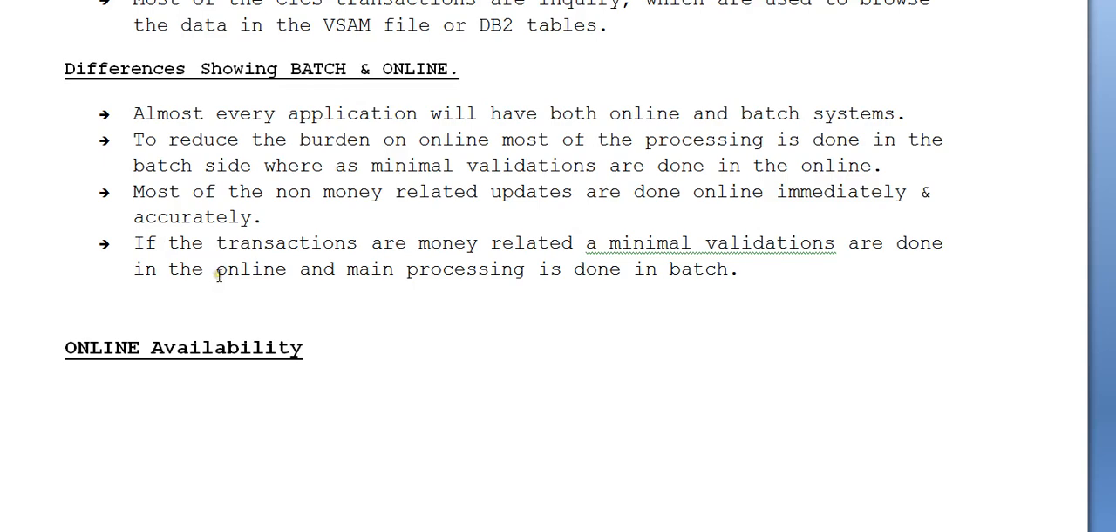
pyautogui.click(872, 166)
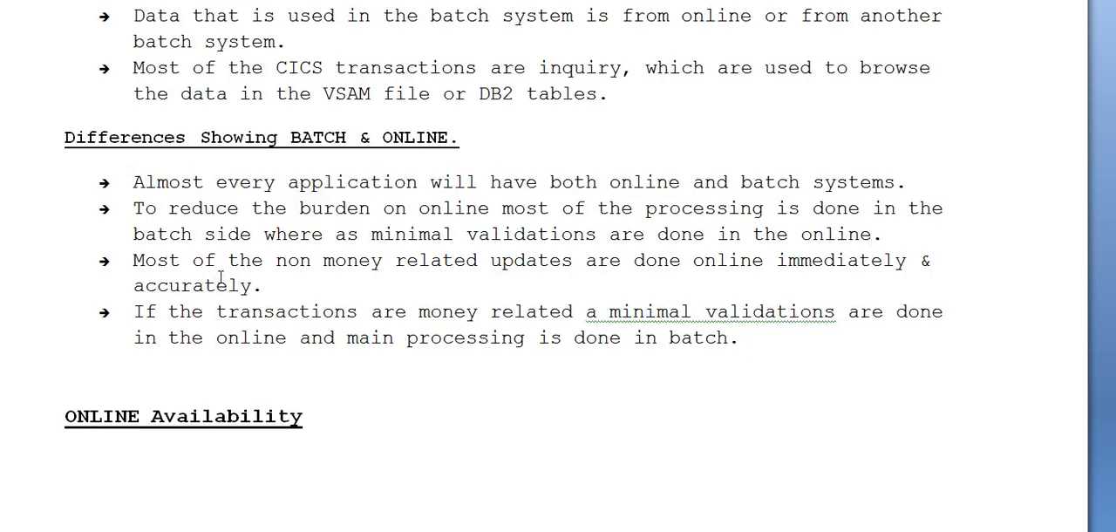
pyautogui.click(875, 234)
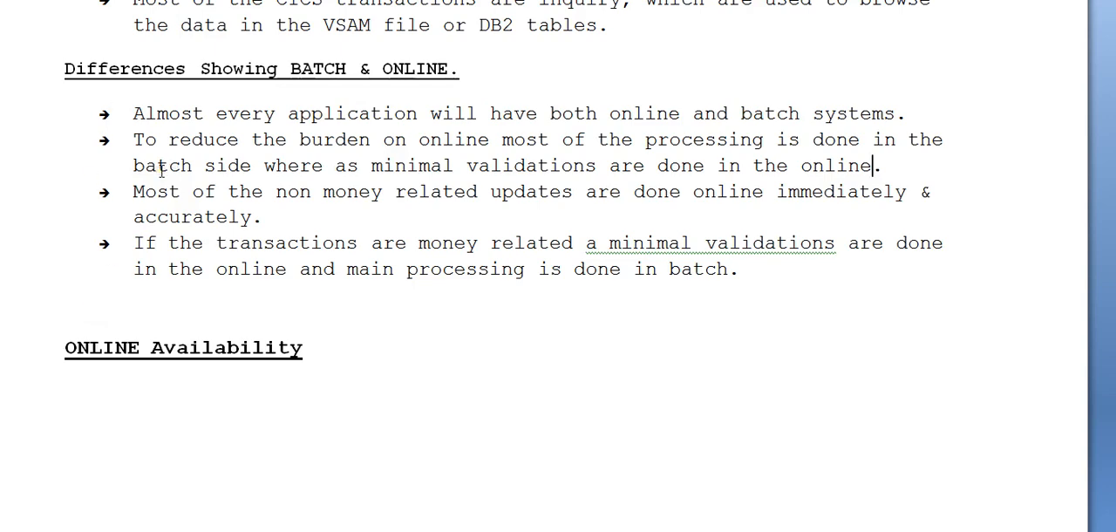
# Scroll down to the ONLINE Availability bullet about online systems running 6.00 AM to 5 PM
pyautogui.scroll(-3)
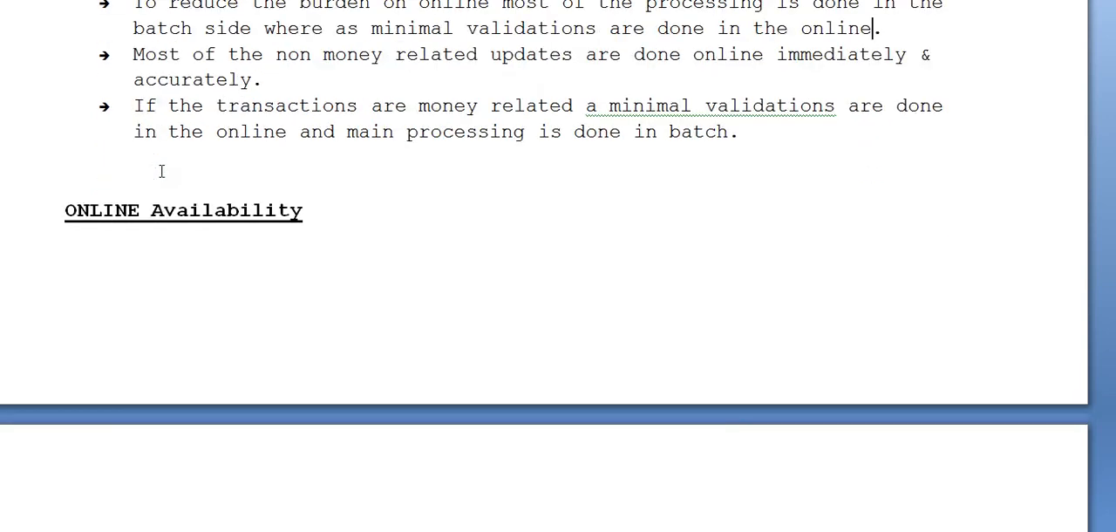
pyautogui.scroll(-3)
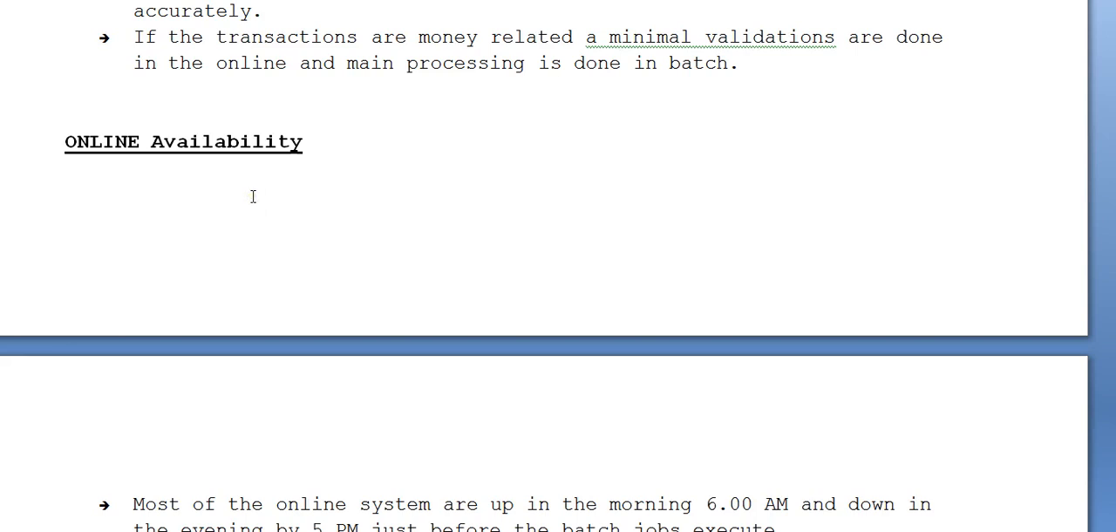
pyautogui.scroll(-3)
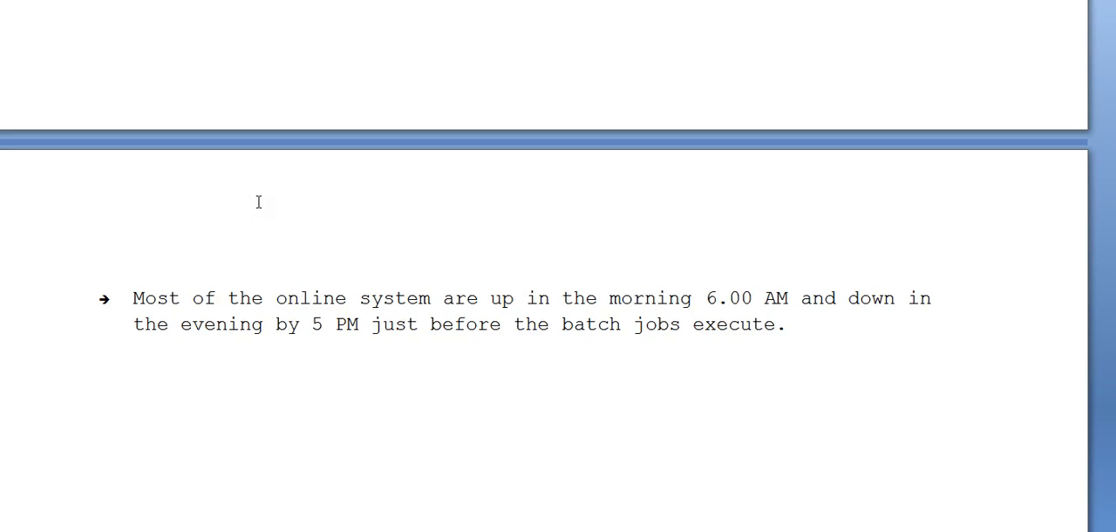
pyautogui.moveTo(258, 201)
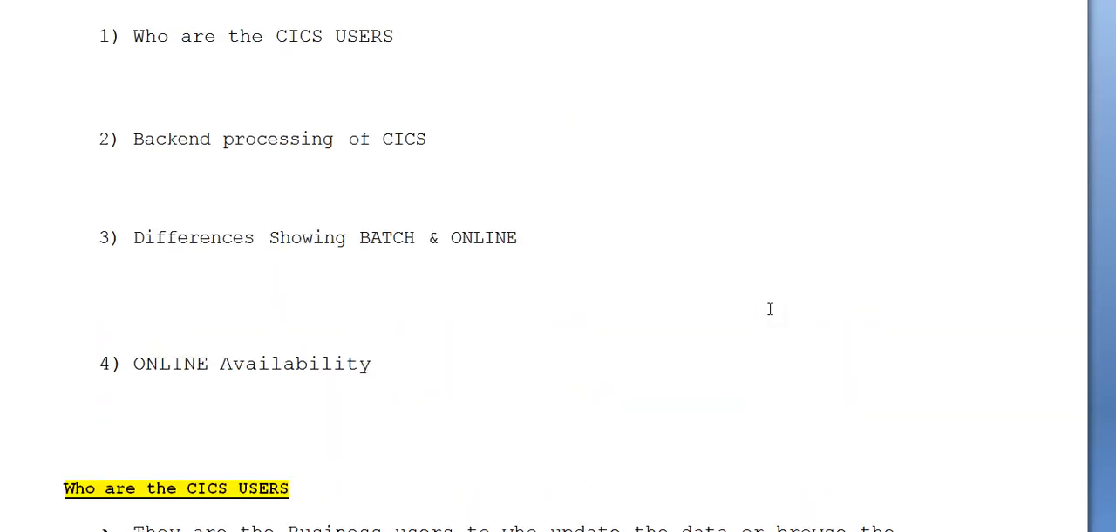
# Scroll up to the 'Mainframe Tutorials CICS – Part 3' title above the topic list
pyautogui.scroll(3)
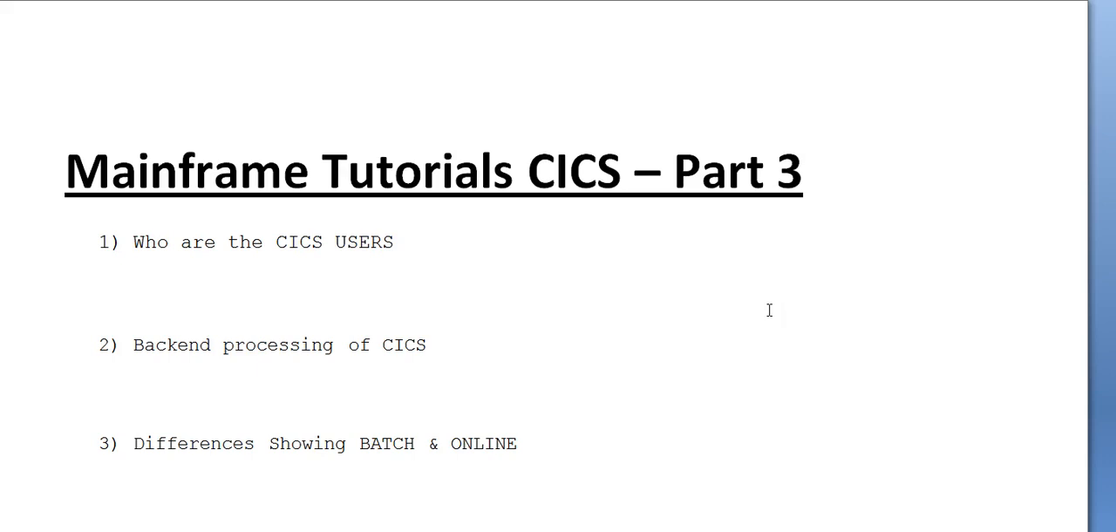
pyautogui.moveTo(1046, 39)
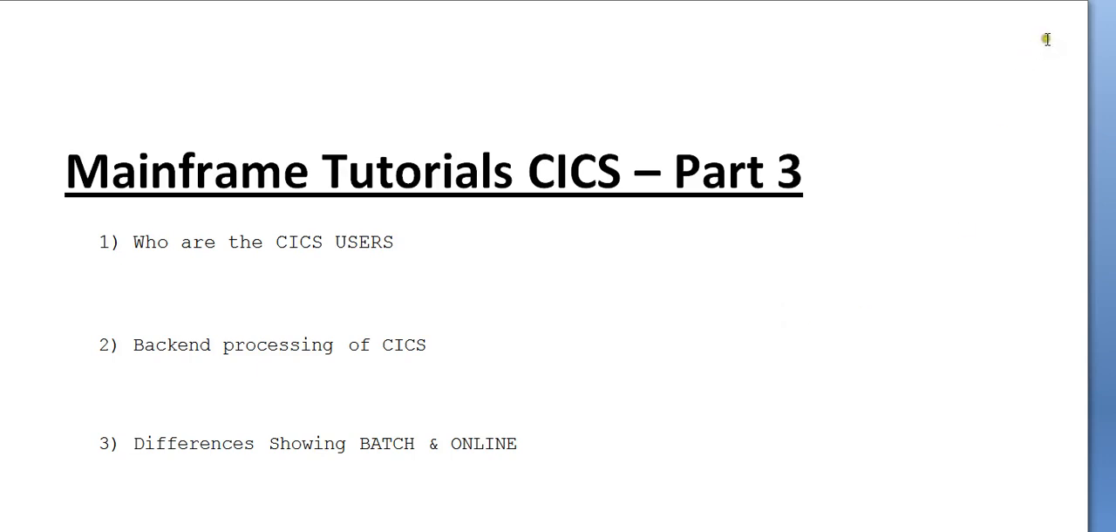